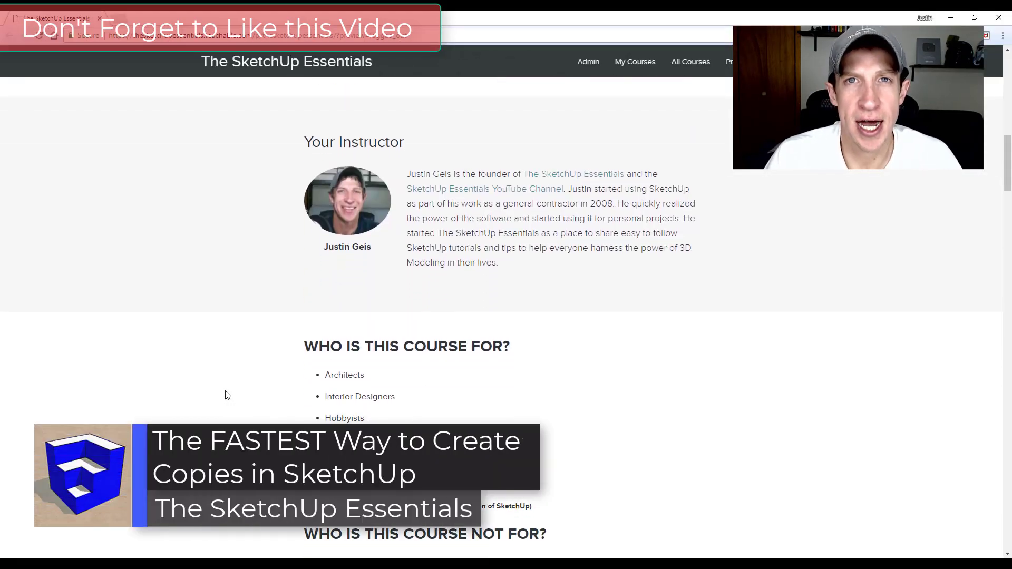
- Scroll through the 3D Warehouse page, then close it to reveal the Norm Thompson model
scroll(down, 3)
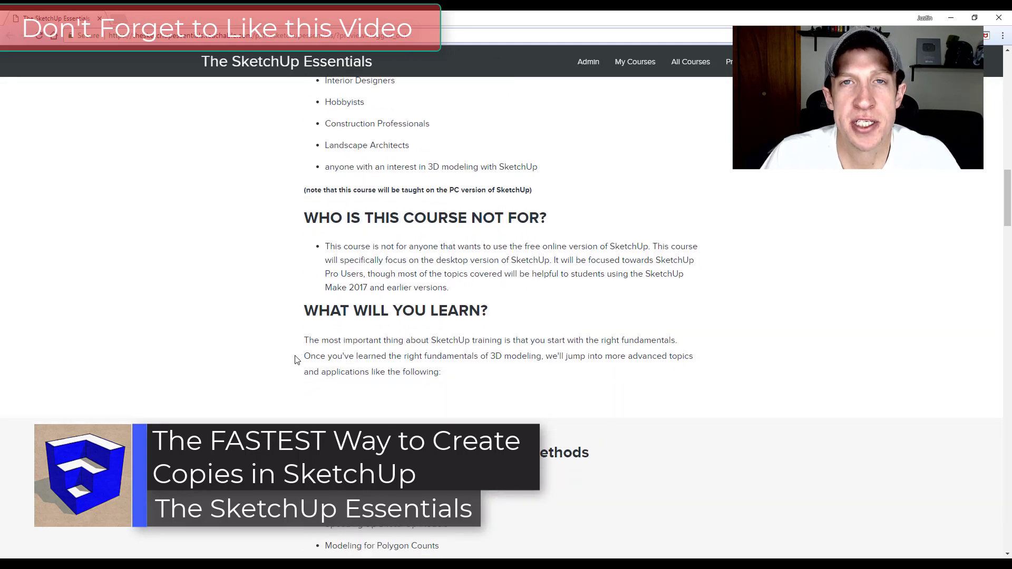
scroll(down, 3)
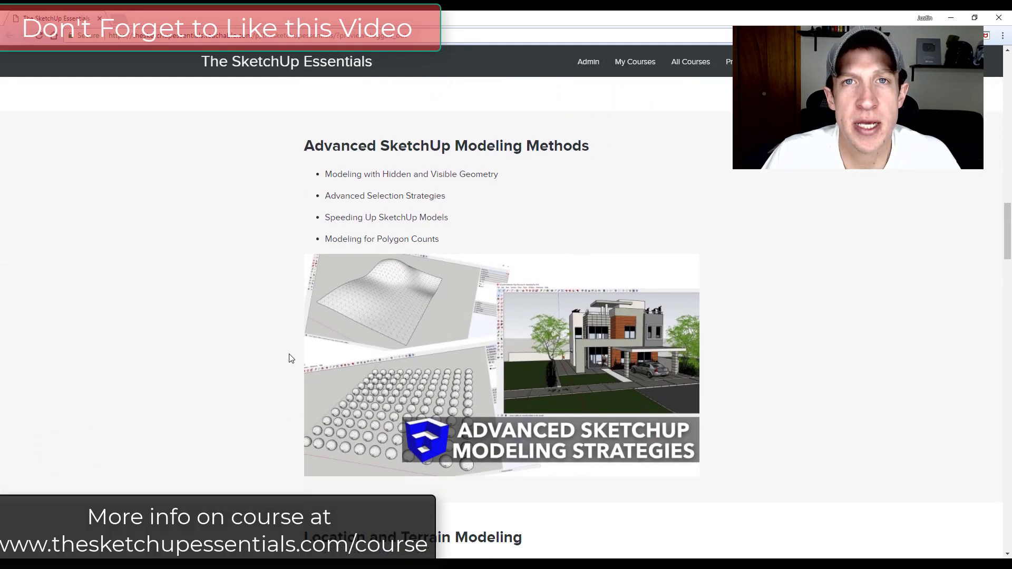
scroll(down, 3)
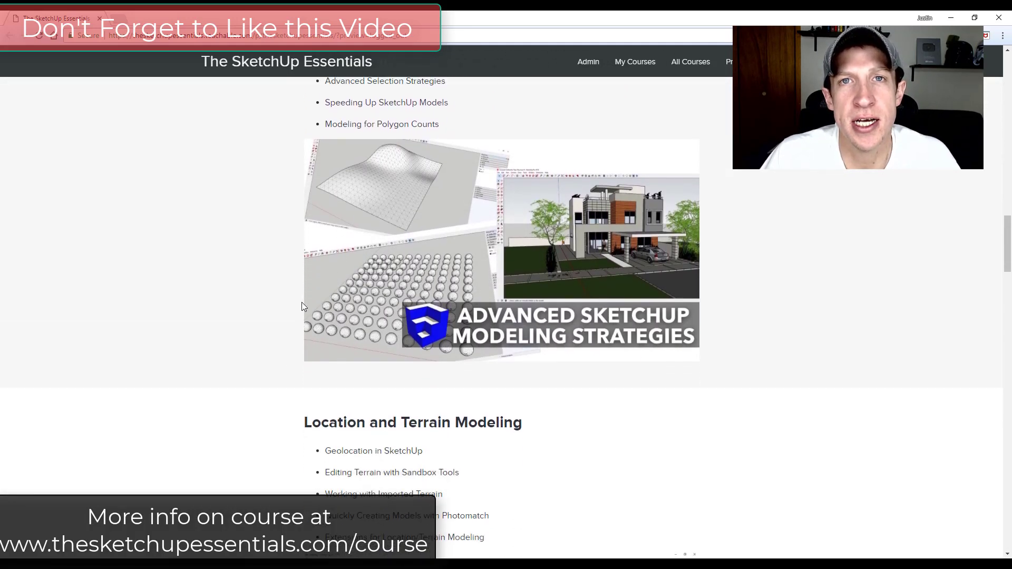
scroll(down, 3)
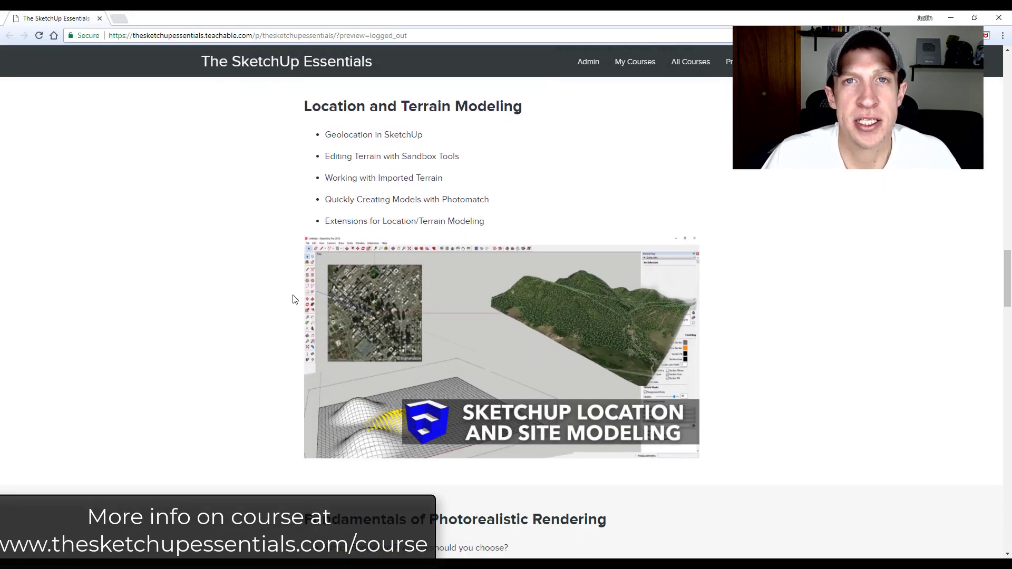
scroll(down, 3)
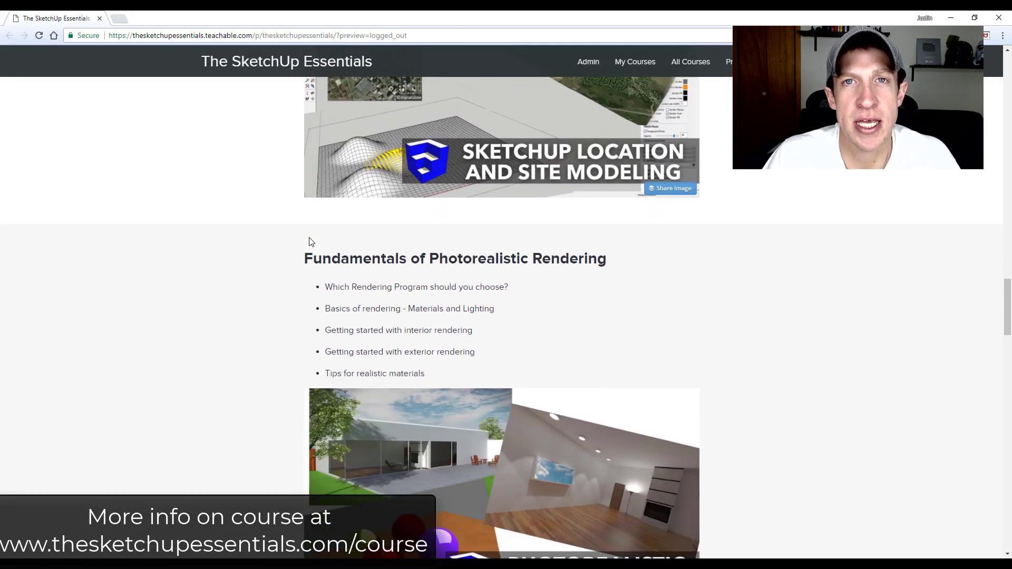
scroll(down, 3)
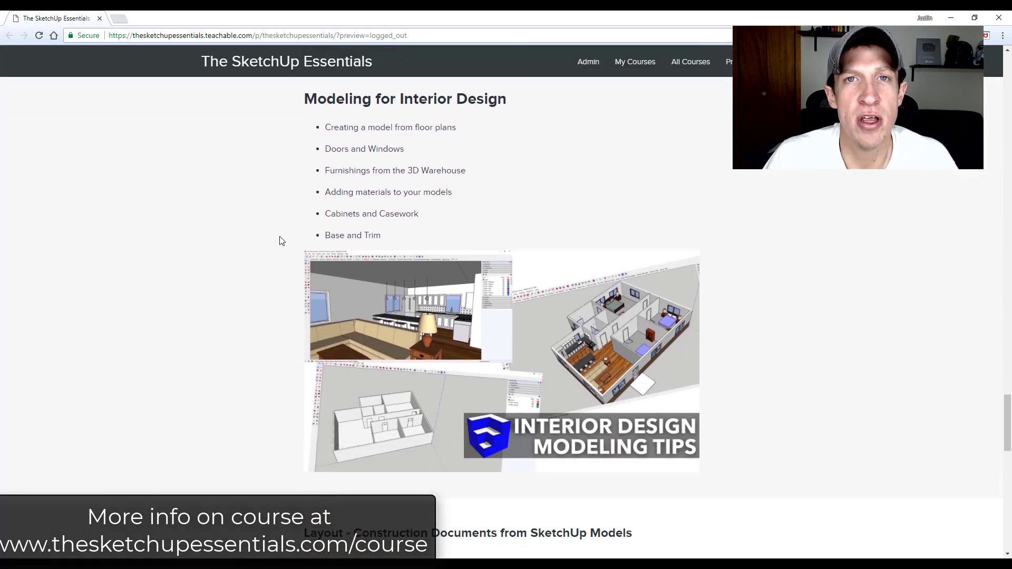
scroll(down, 3)
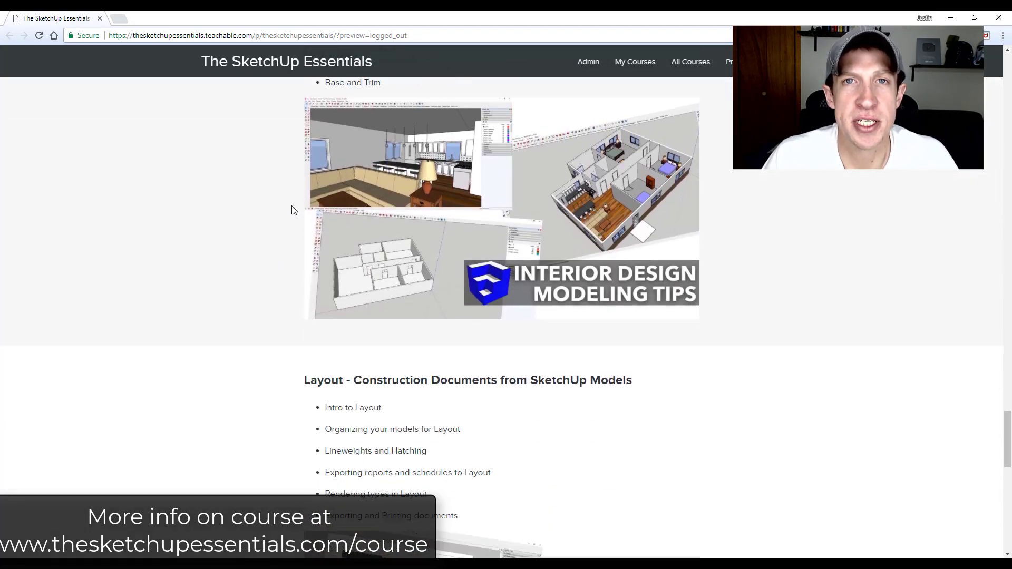
scroll(down, 3)
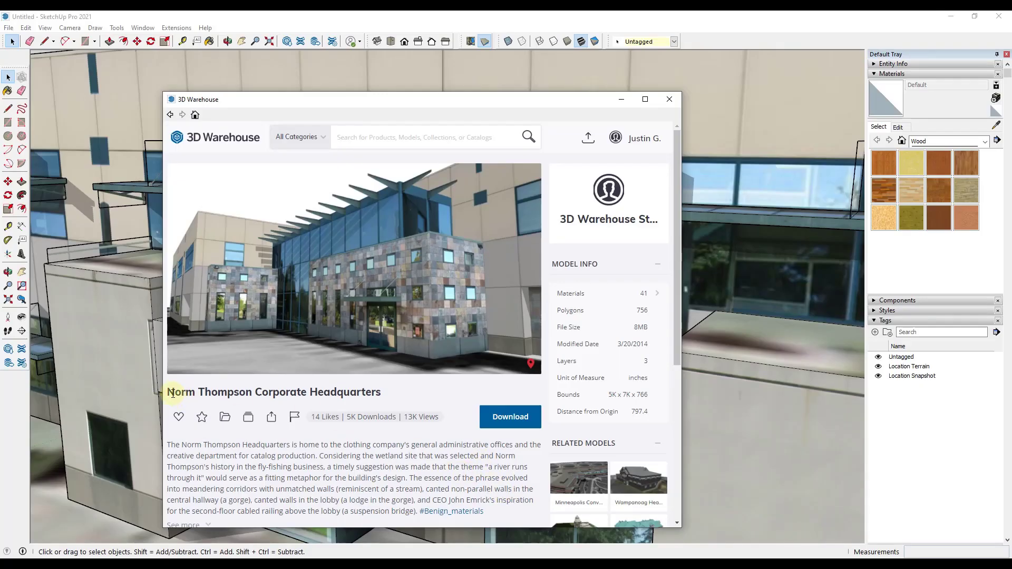
mouse_move(392, 395)
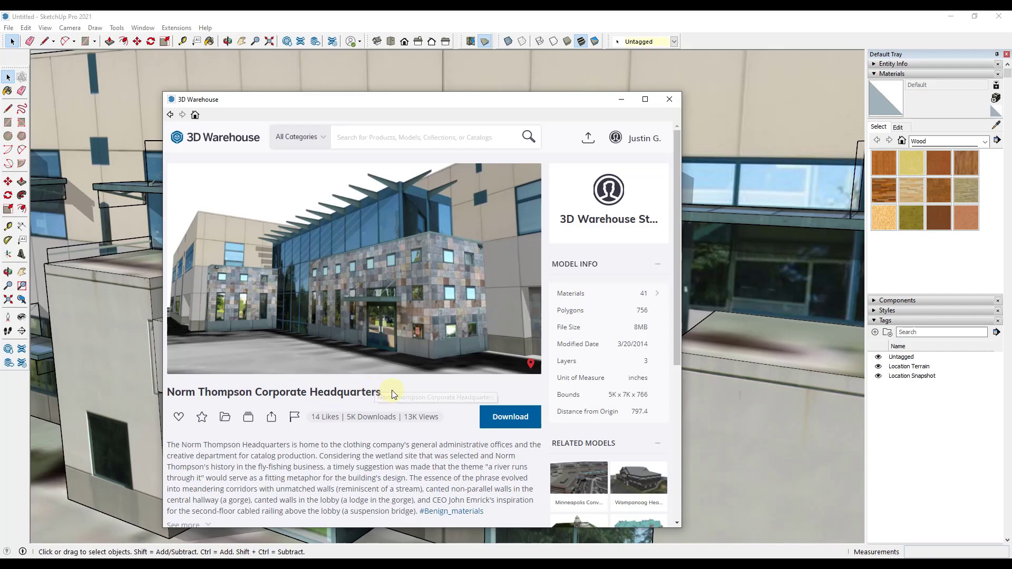
mouse_move(619, 219)
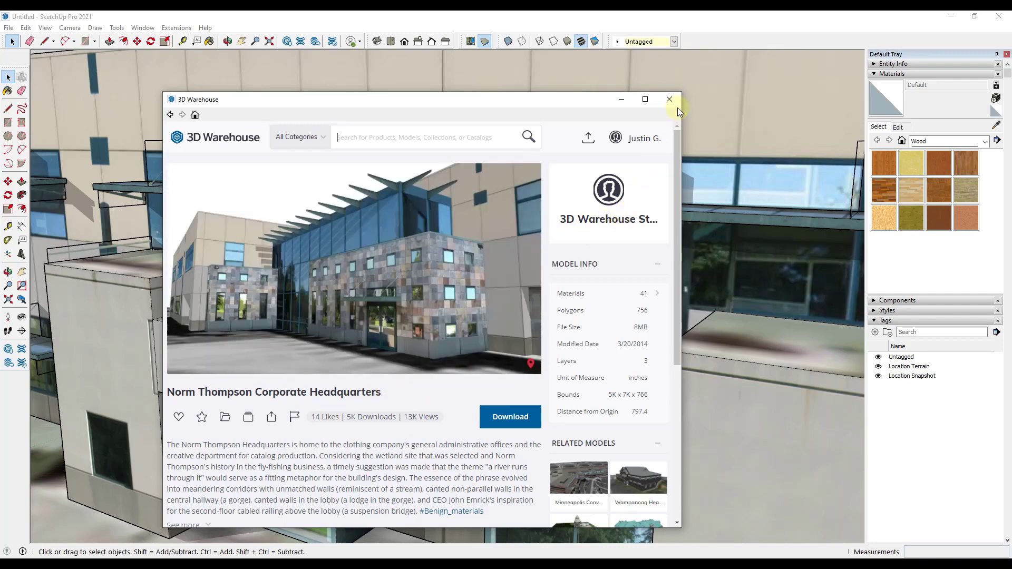
click(670, 99)
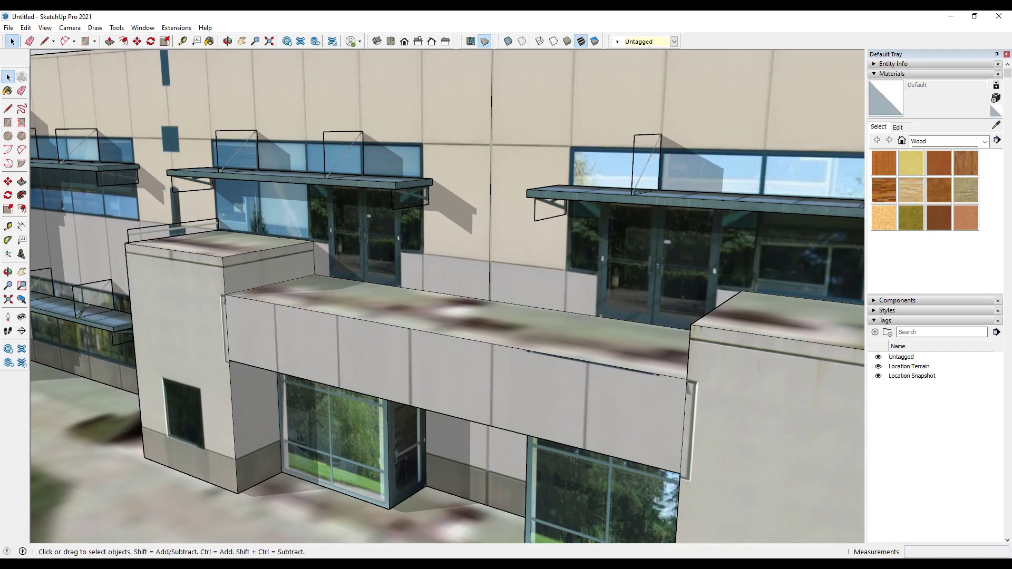
- Zoom to the ledge and model a bracket with an upright post on its face
click(227, 41)
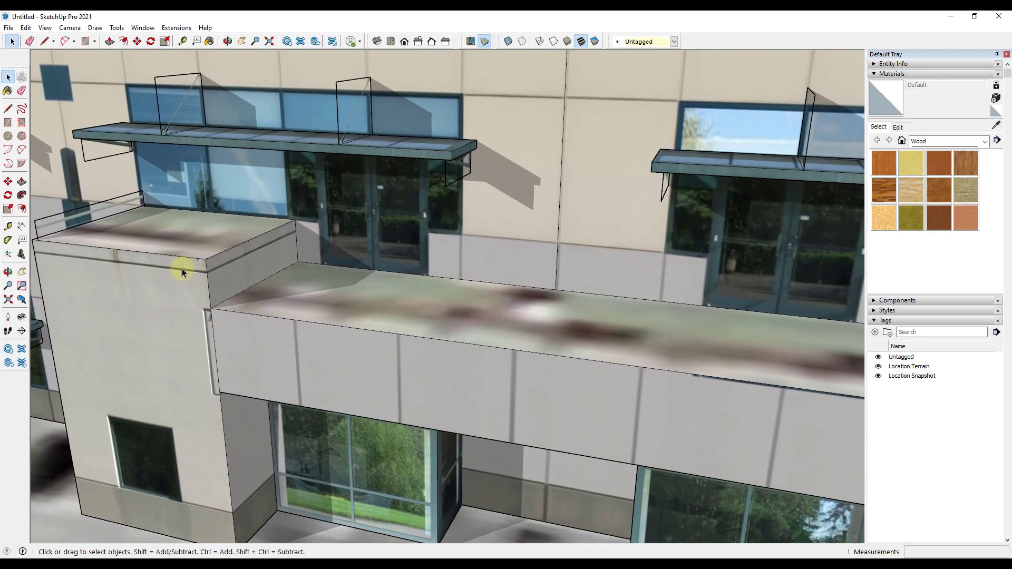
drag(183, 273, 837, 360)
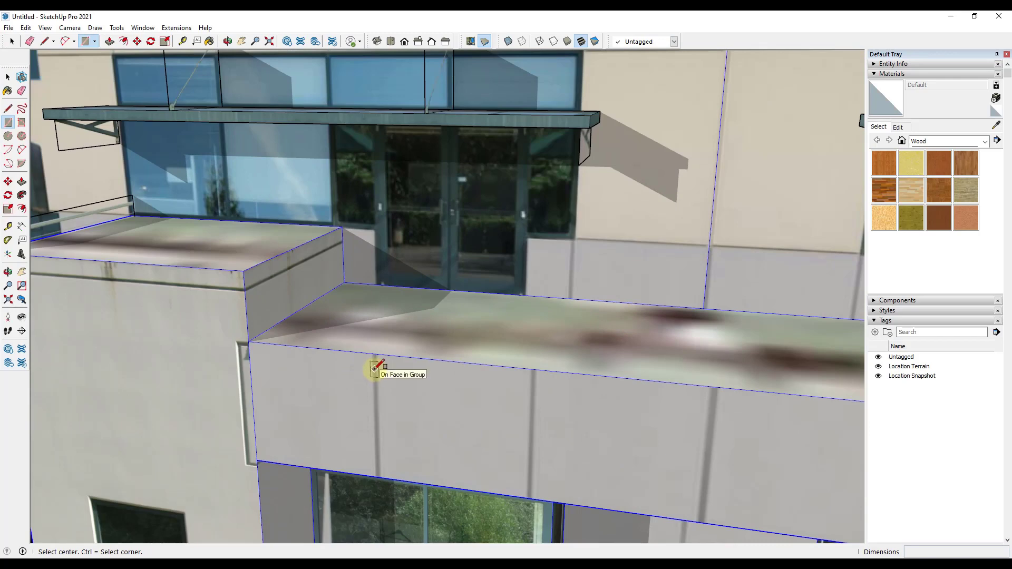
click(375, 368)
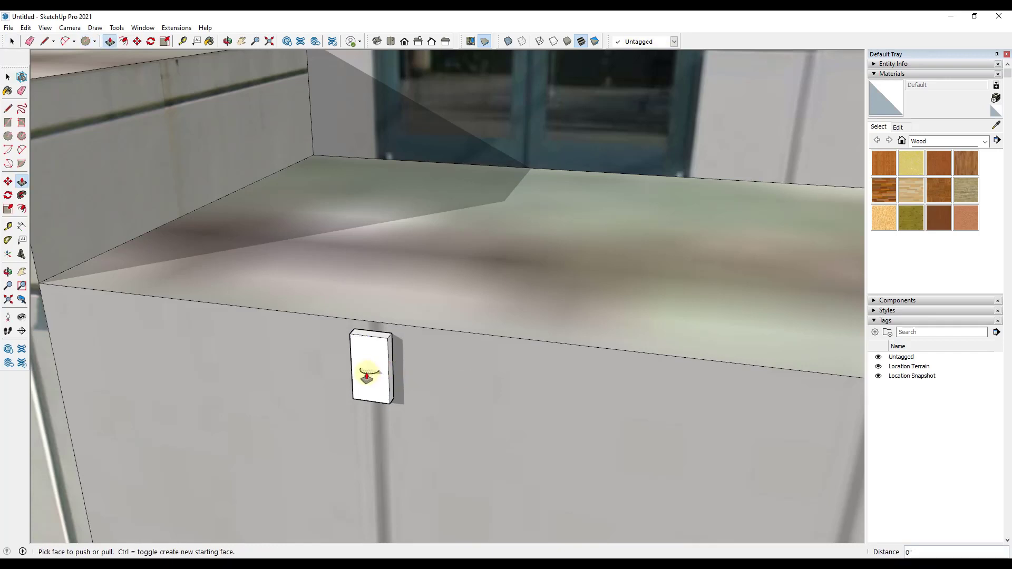
drag(367, 374, 367, 229)
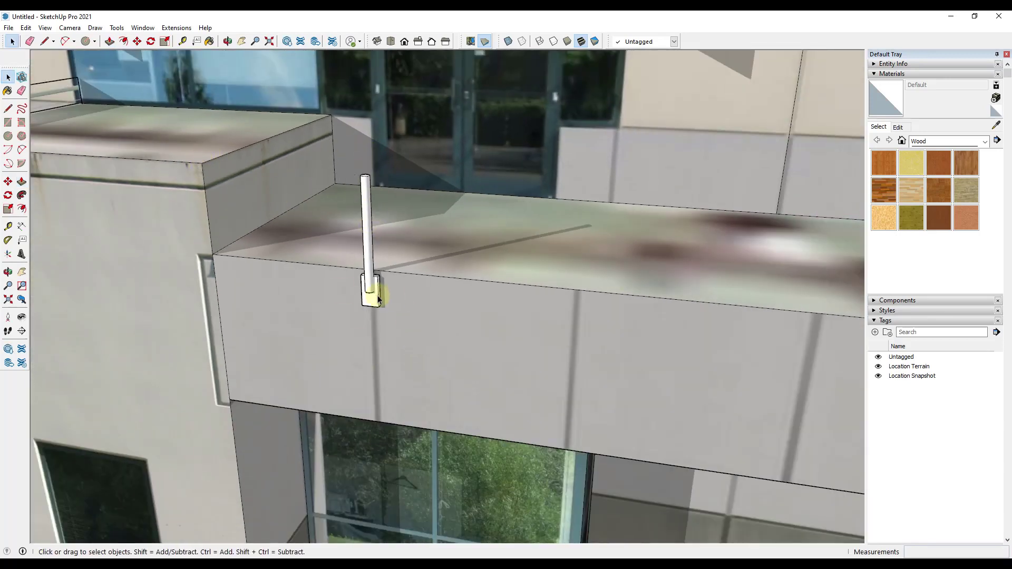
- Turn the post into a component named 'Handrail Suppl'
click(373, 291)
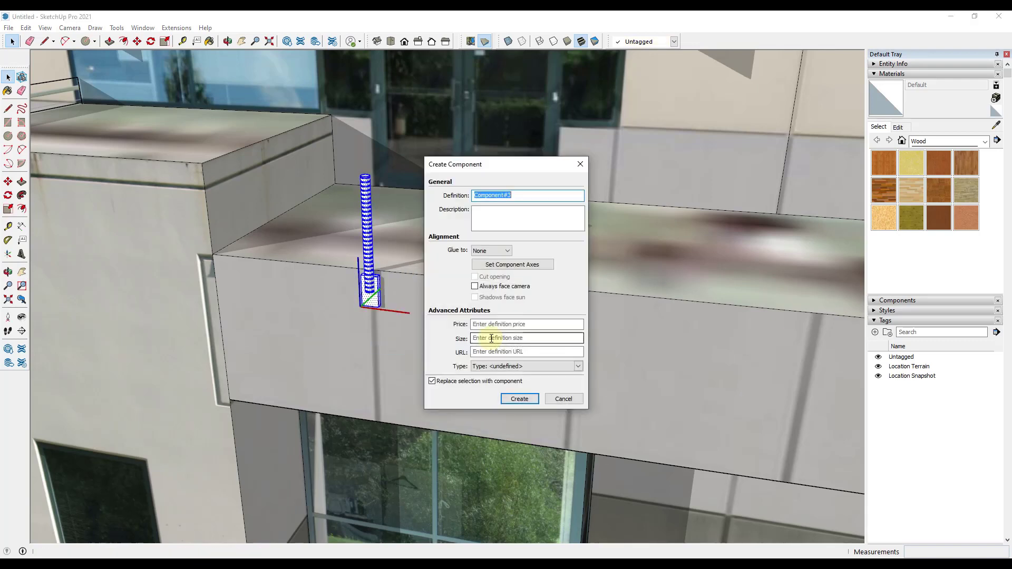
text(Handrail Suppl)
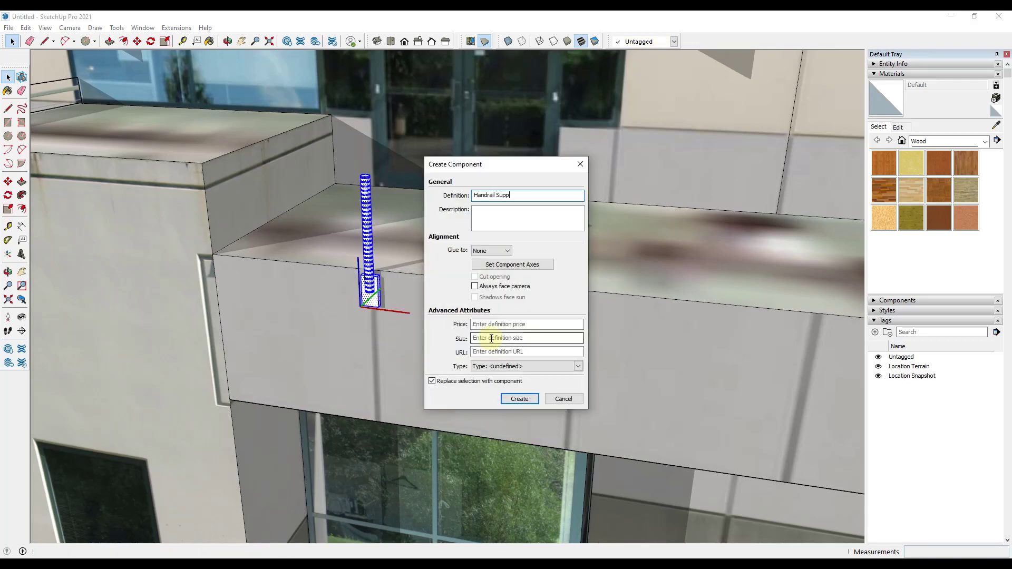
click(519, 398)
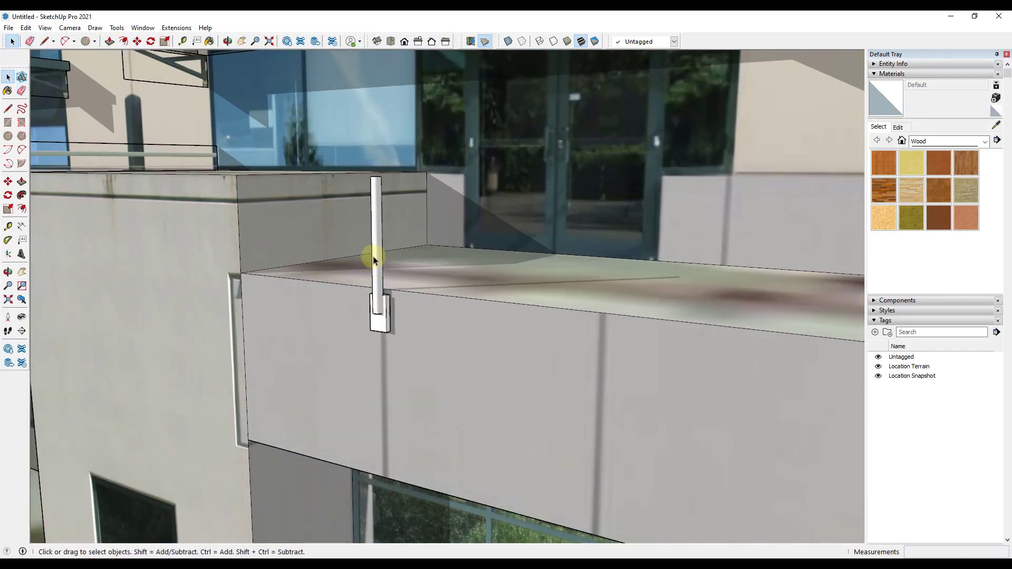
click(374, 258)
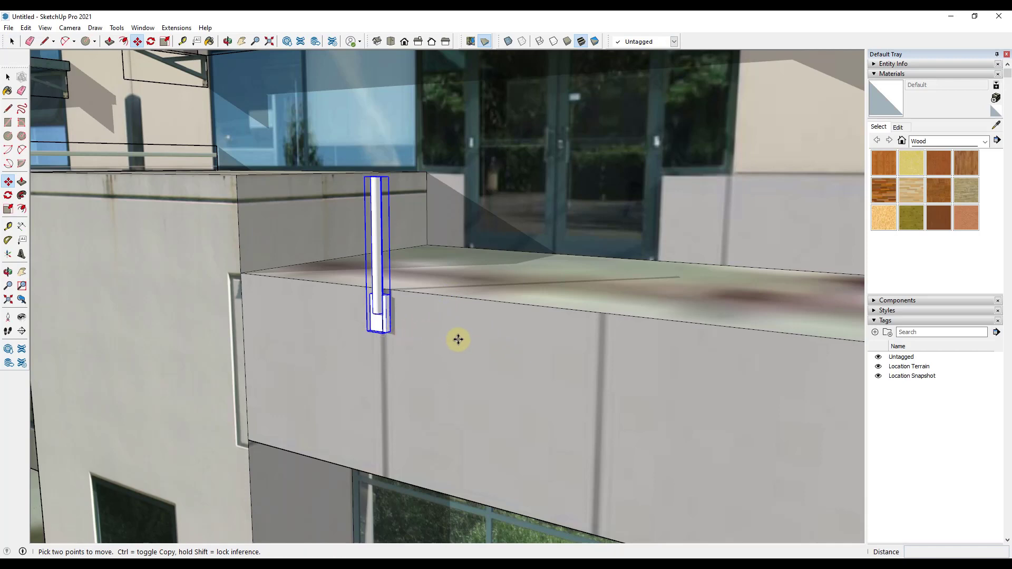
mouse_move(436, 337)
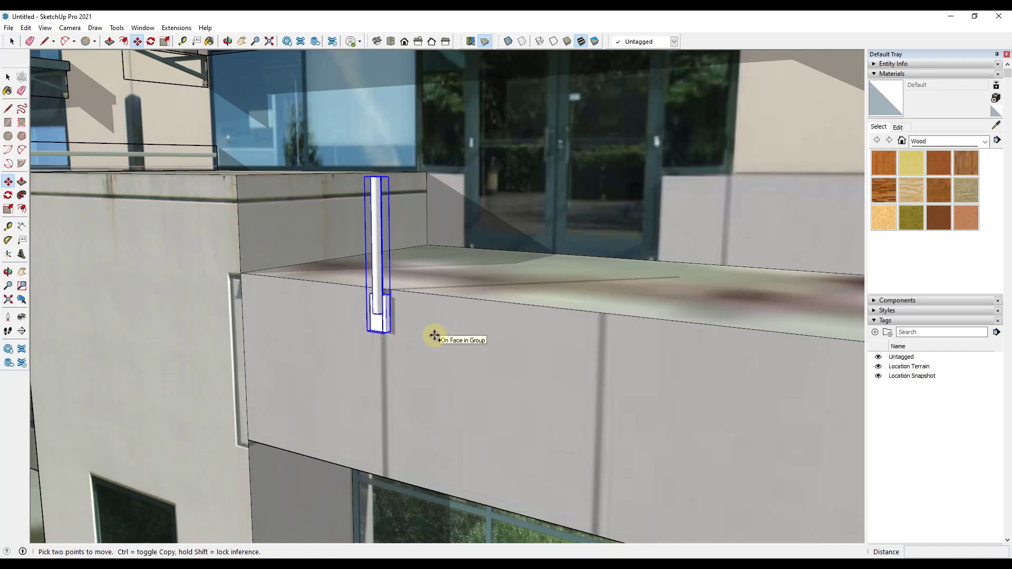
mouse_move(434, 265)
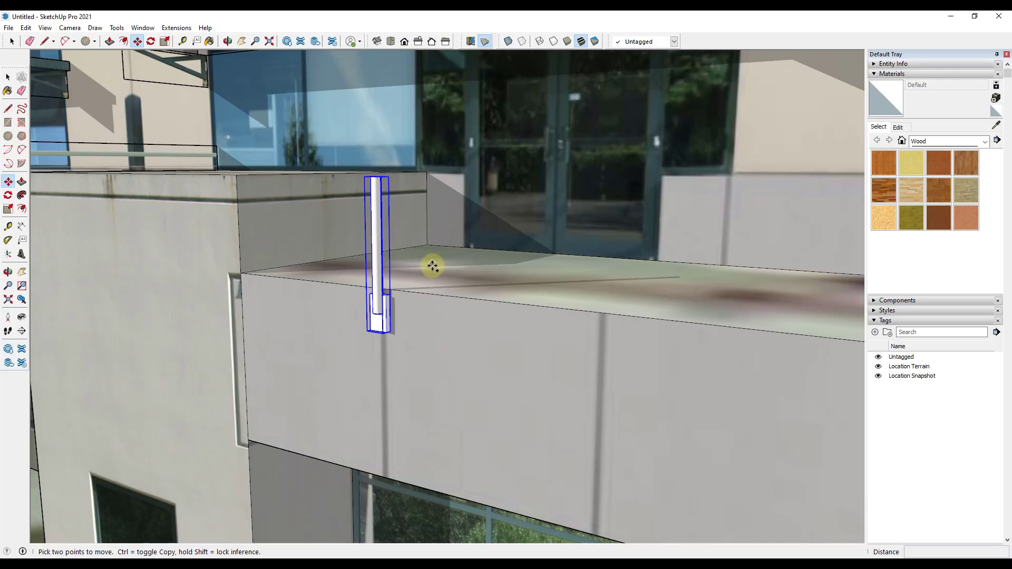
mouse_move(392, 331)
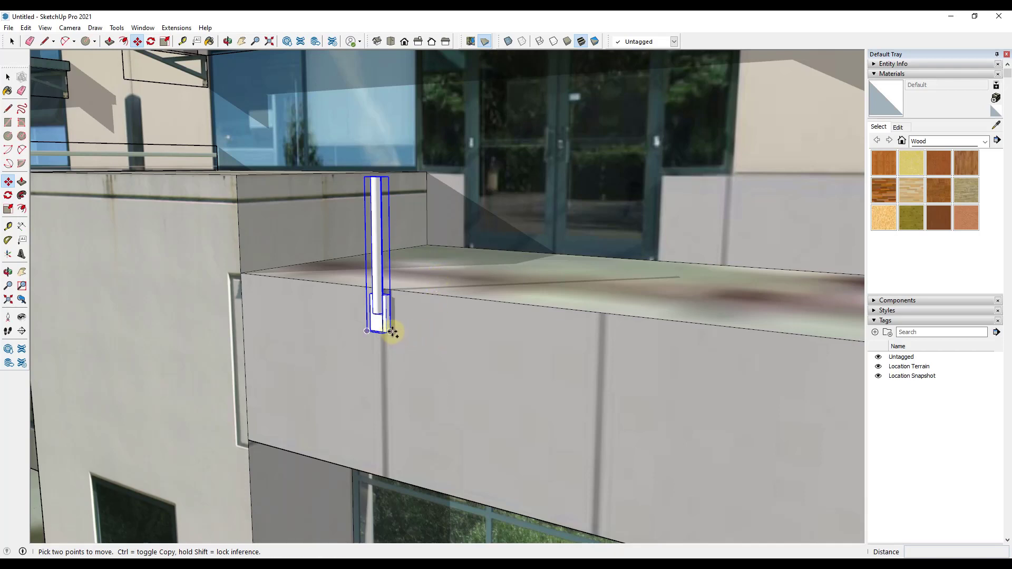
- Copy the handrail post from its base corner to a spot farther along the ledge
drag(390, 331, 571, 356)
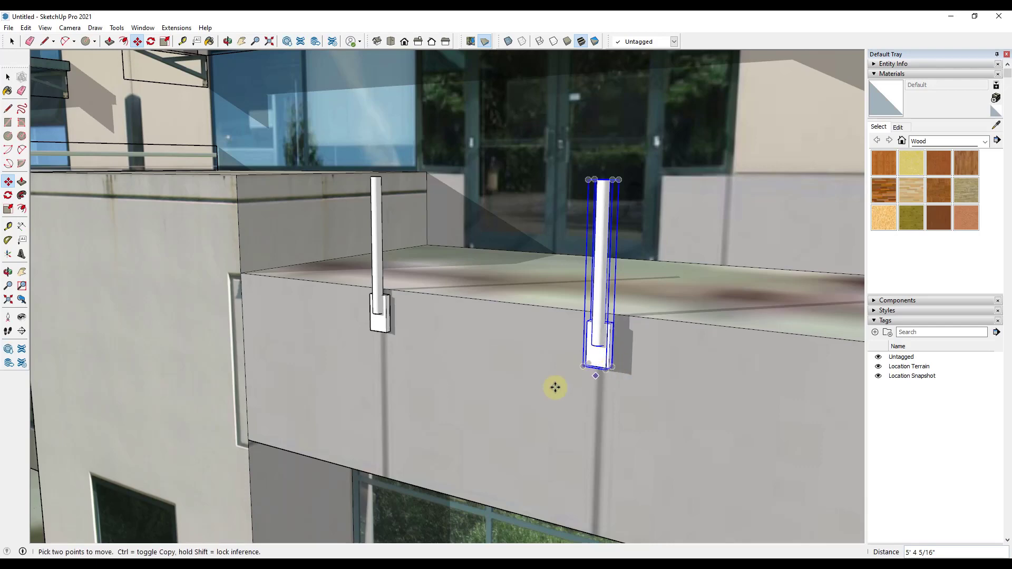
drag(555, 387, 523, 387)
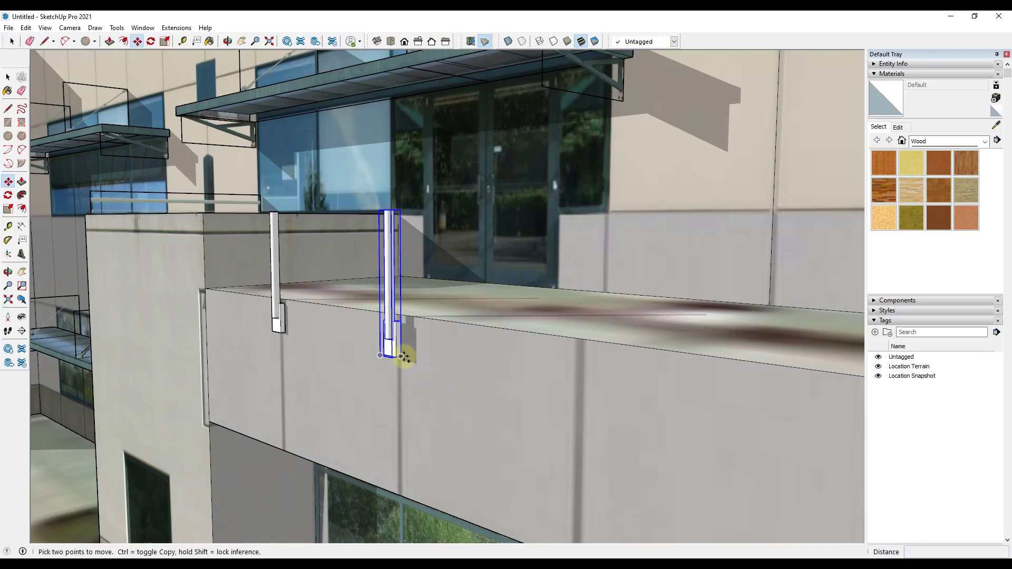
drag(381, 355, 575, 396)
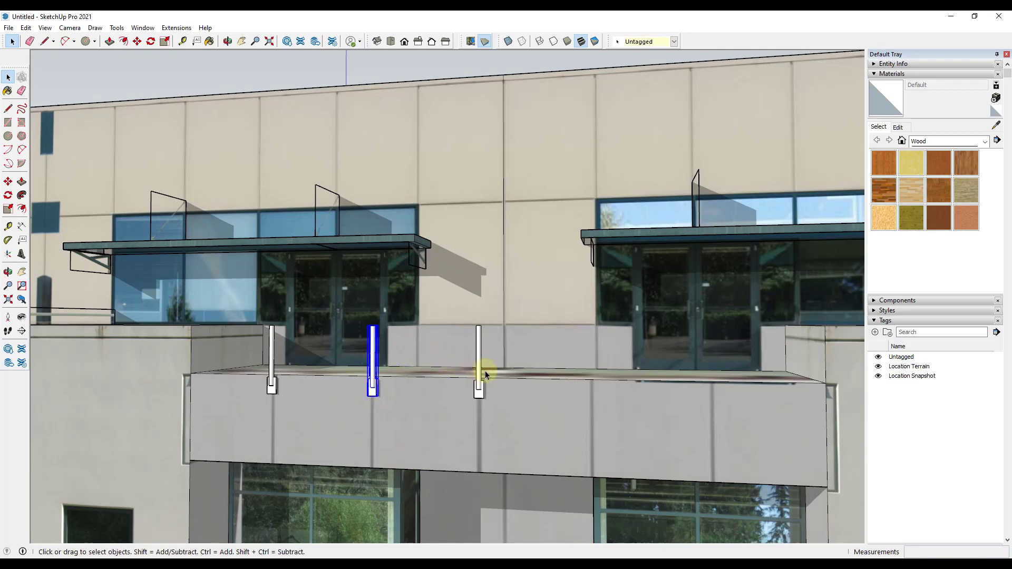
- Select two handrail posts and copy them farther right along the ledge
click(479, 362)
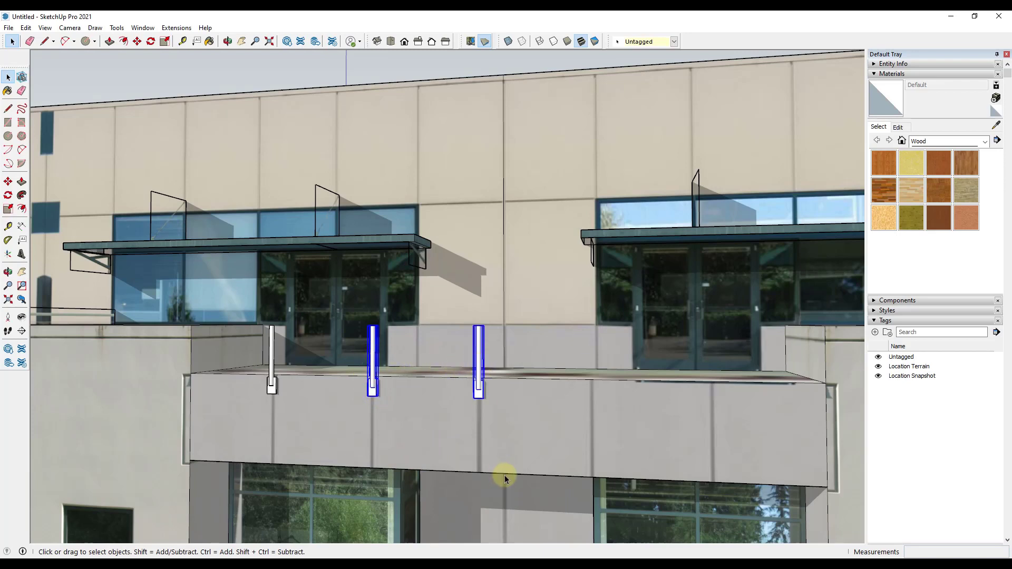
click(9, 182)
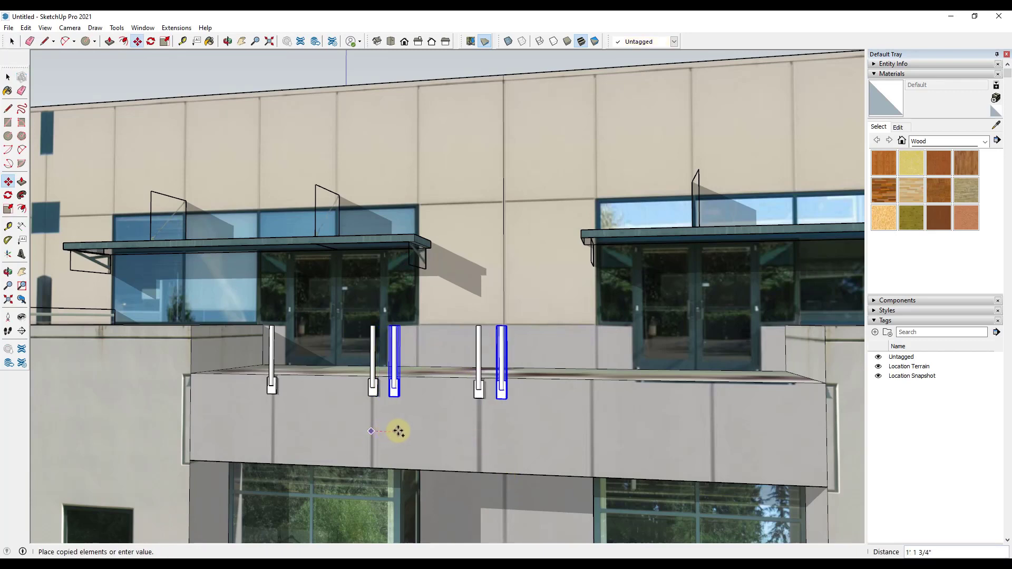
drag(370, 431, 561, 446)
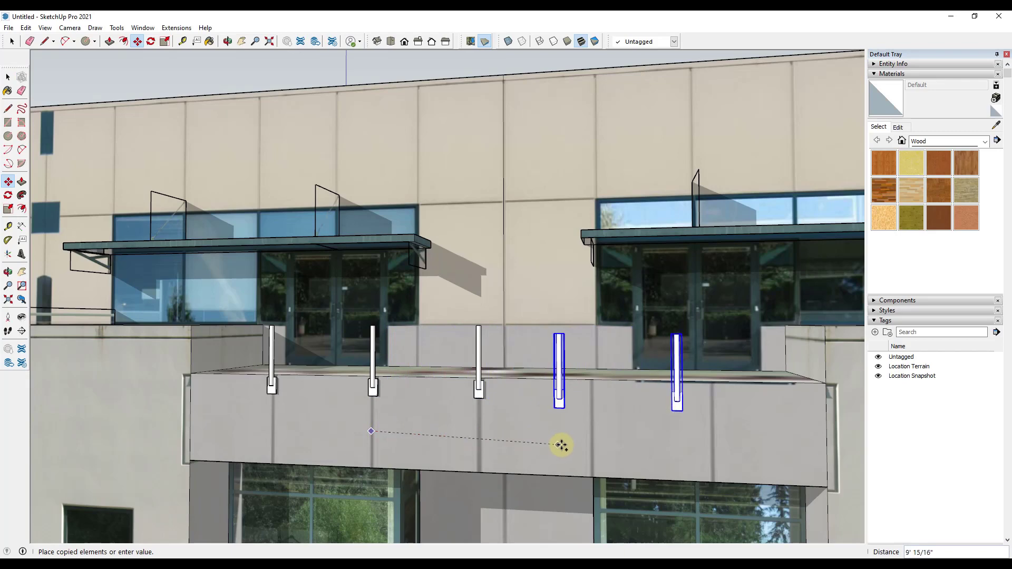
drag(560, 446, 589, 437)
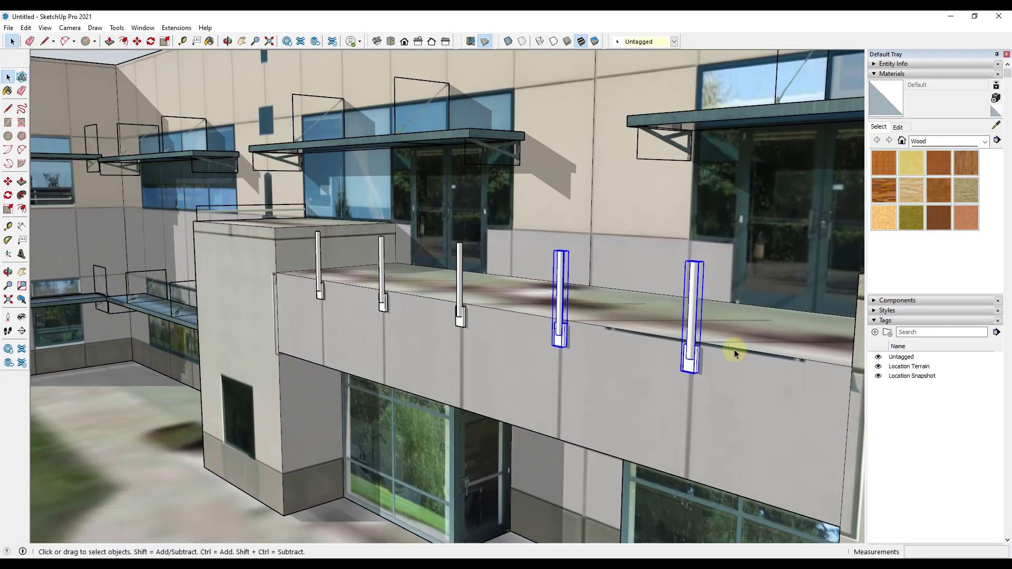
drag(733, 354, 696, 408)
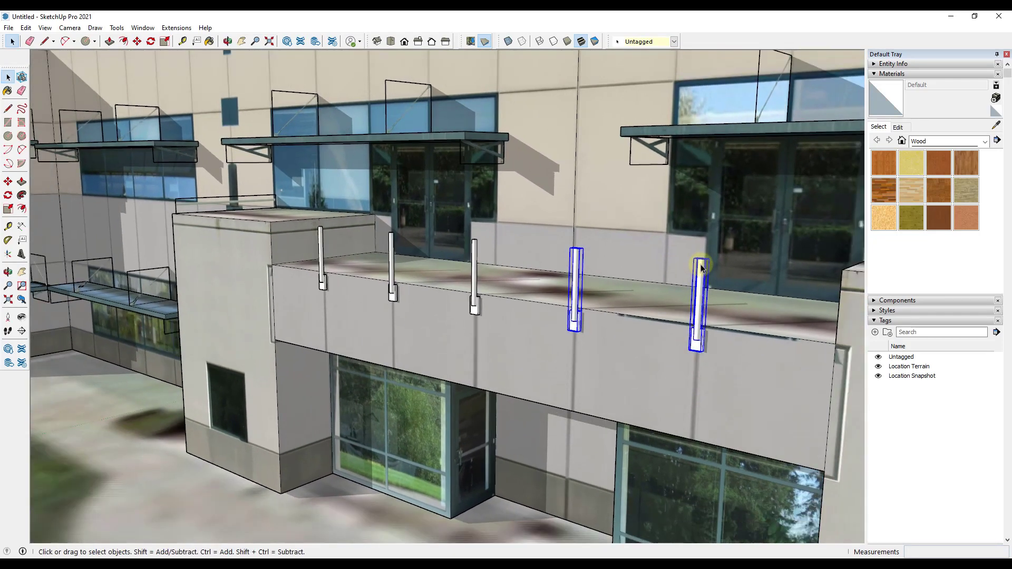
mouse_move(477, 257)
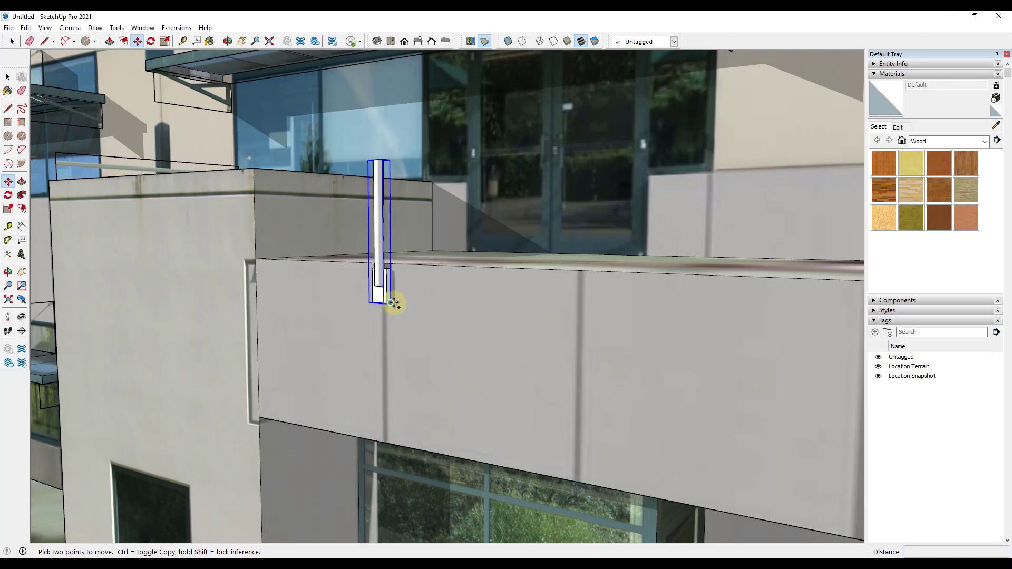
- Reposition the post on the ledge edge and place one copy a short distance beside it
drag(391, 302, 494, 311)
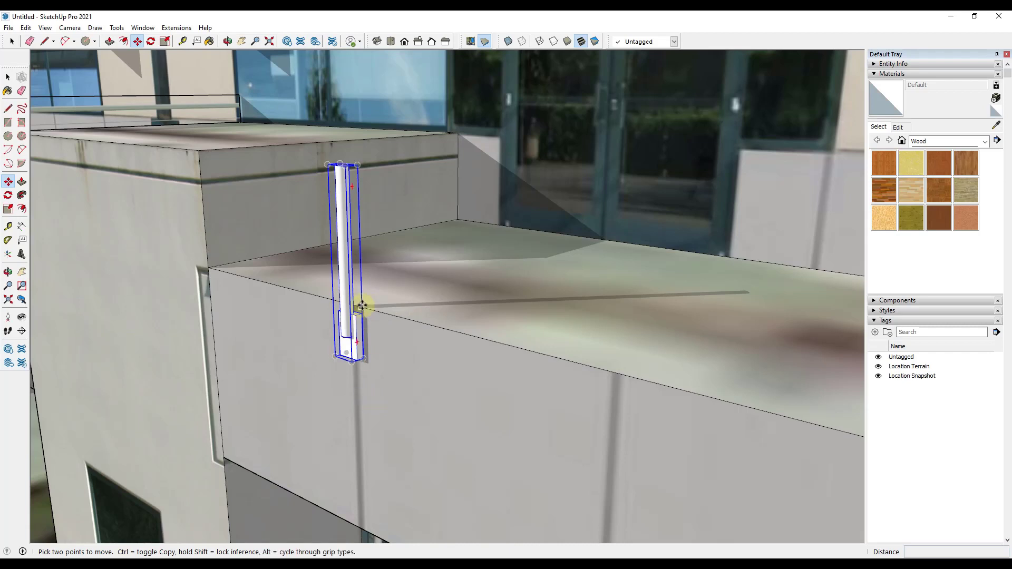
drag(358, 307, 480, 330)
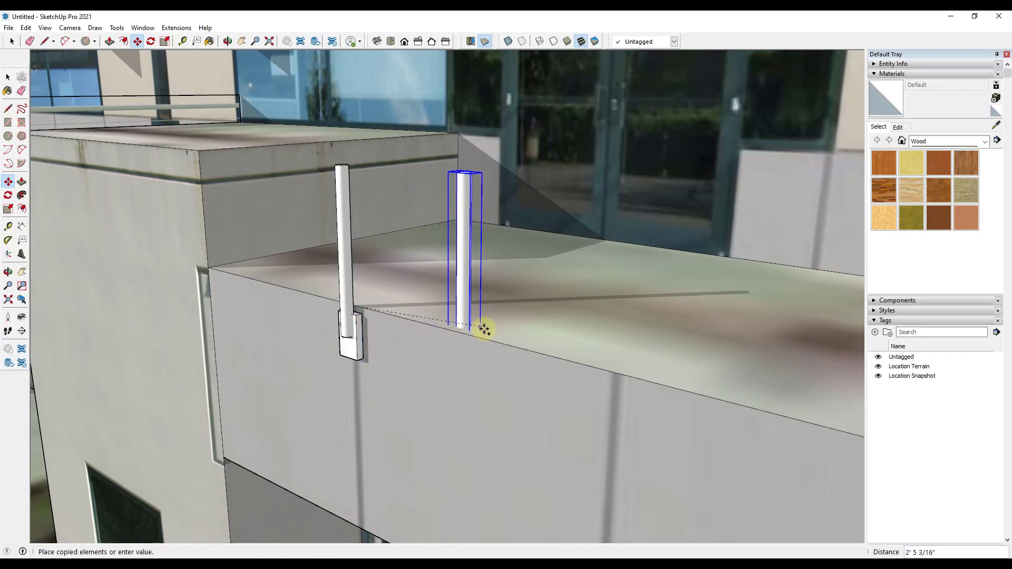
drag(483, 329, 584, 361)
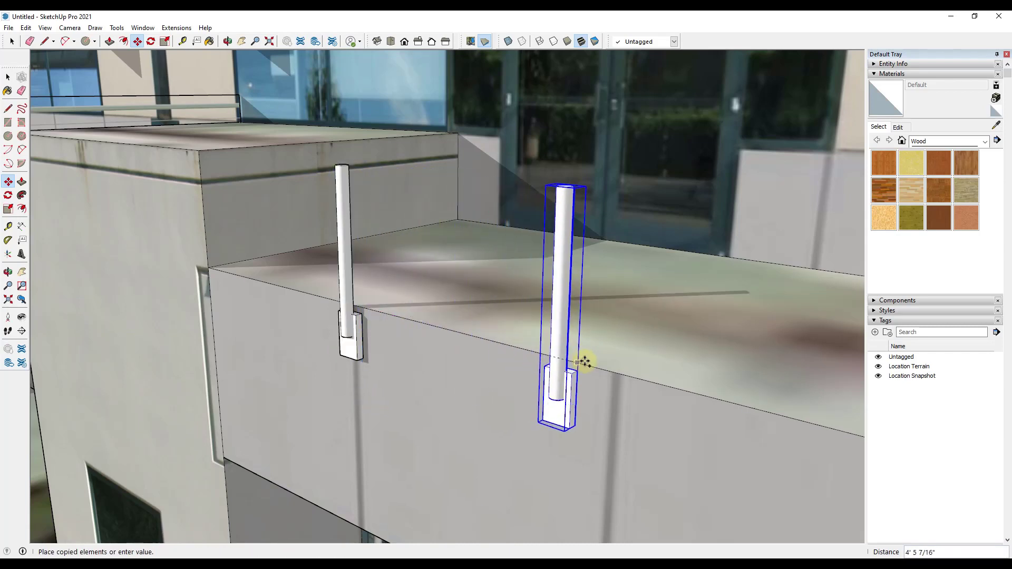
drag(581, 362, 635, 378)
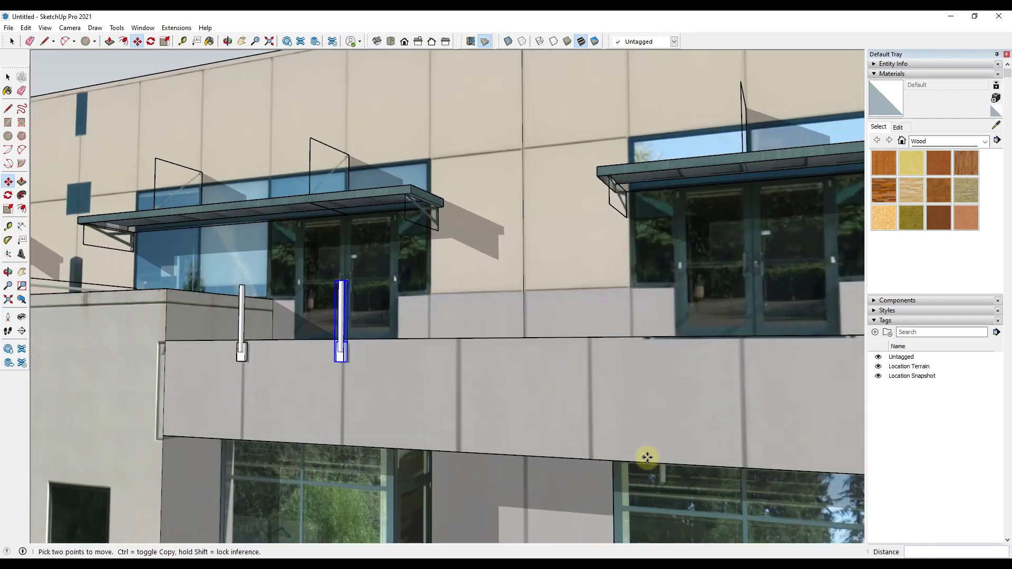
mouse_move(679, 463)
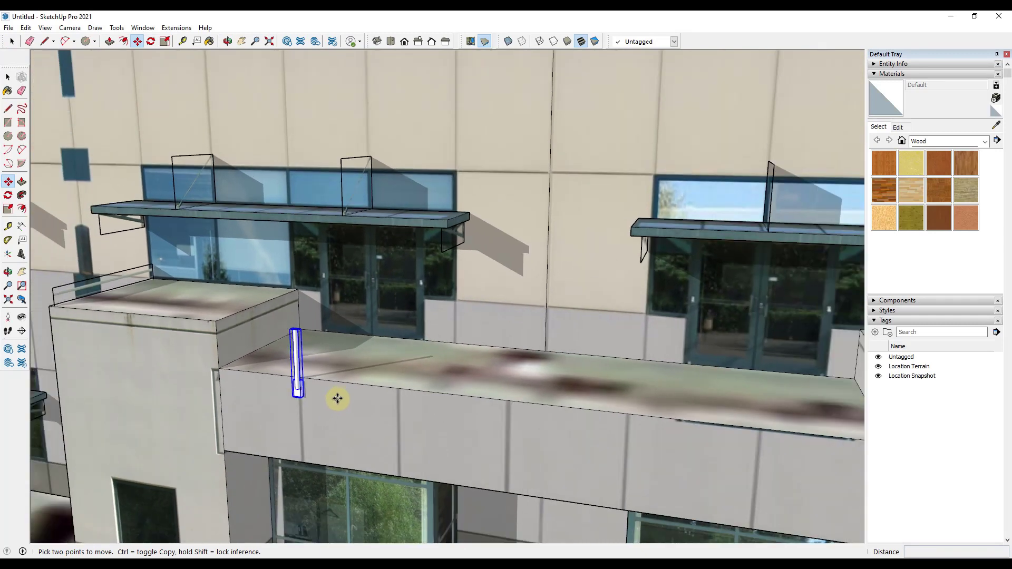
mouse_move(311, 377)
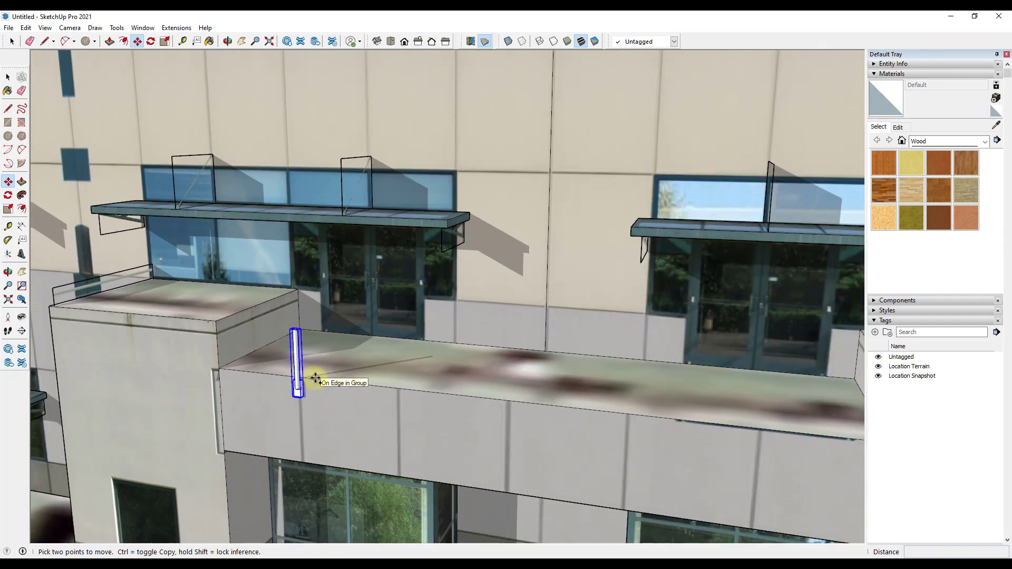
- Copy the handrail post to the far end of the ledge
drag(313, 377, 704, 422)
text(/)
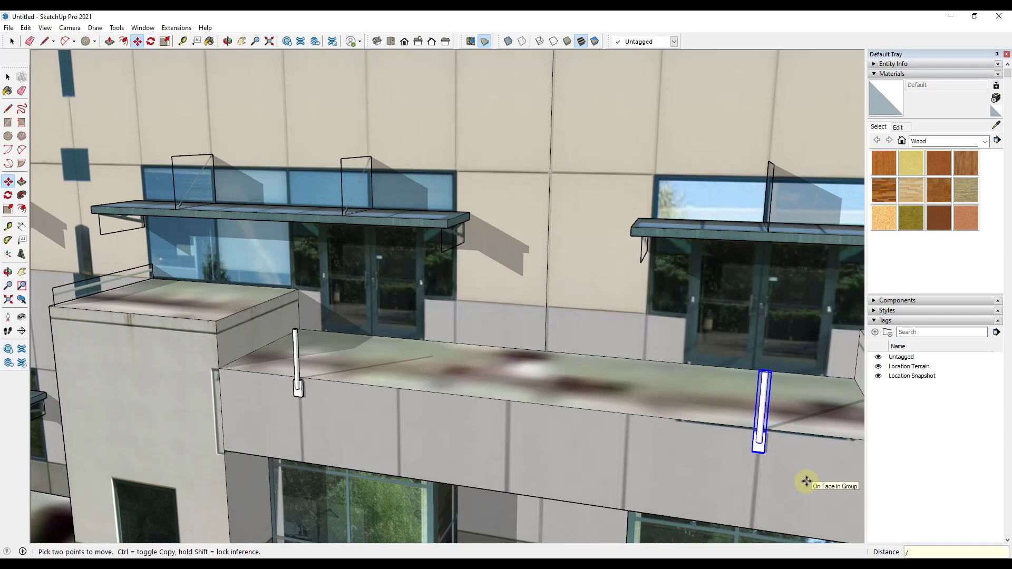
mouse_move(806, 481)
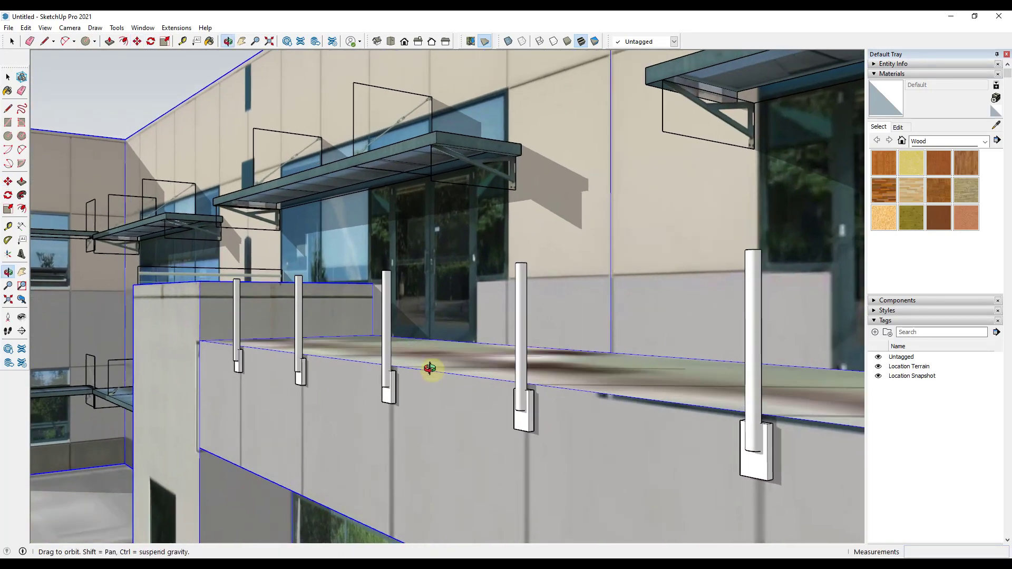
- Orbit in close to two neighbouring handrail posts
drag(429, 367, 752, 341)
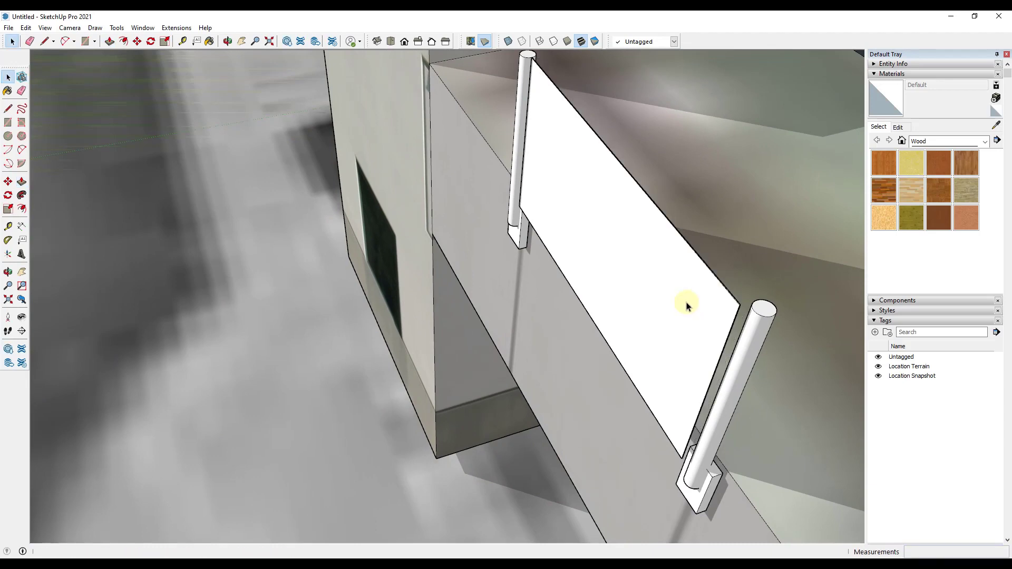
- Convert the panel into a component with the definition name 'Glass'
right_click(687, 306)
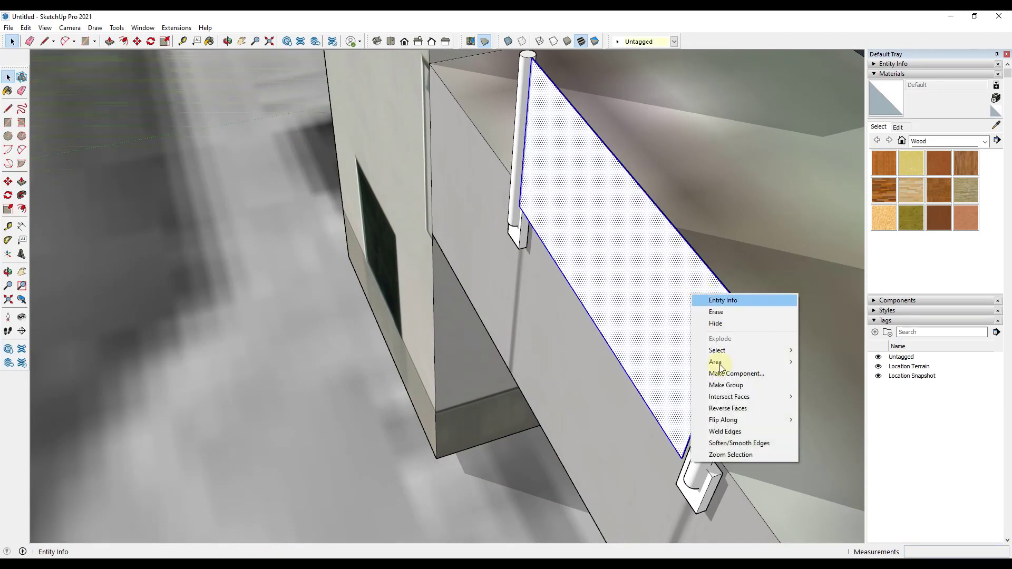
click(736, 373)
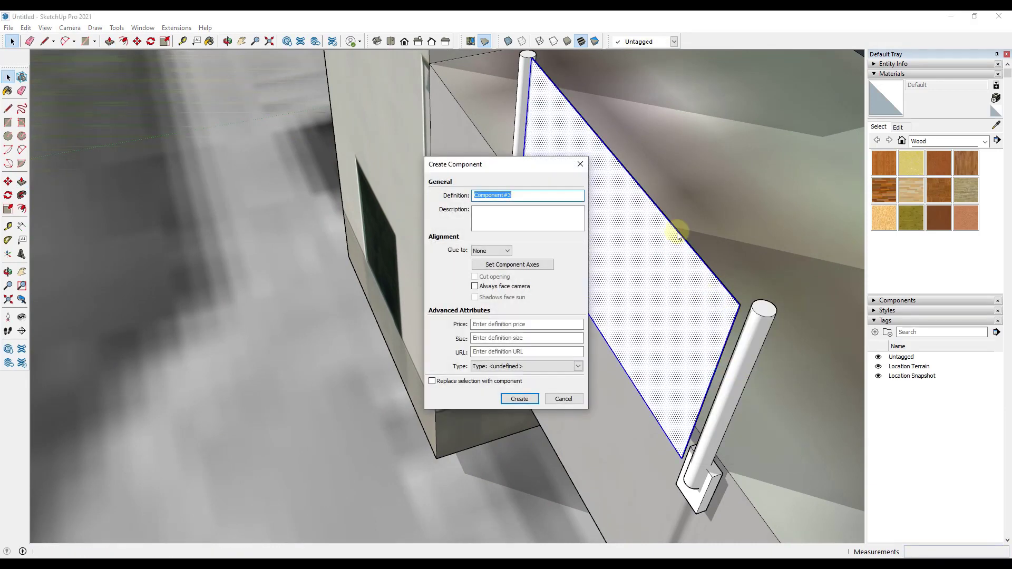
text(Glass)
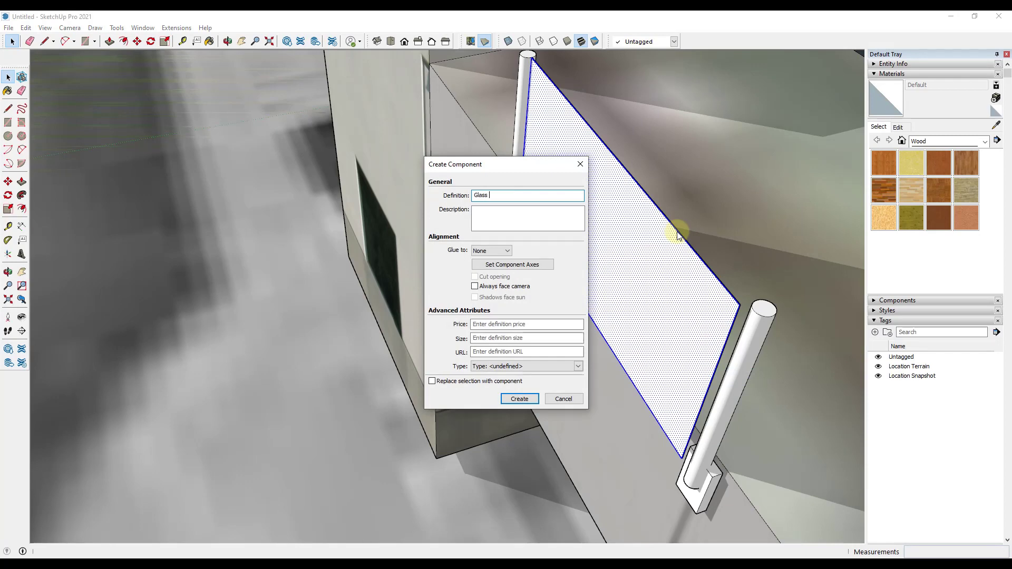
click(518, 398)
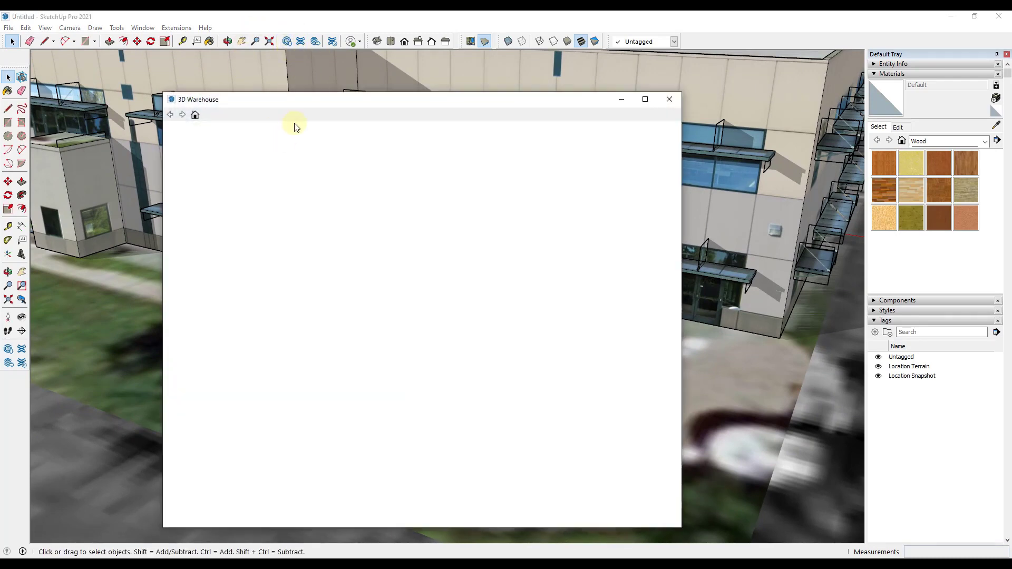
- Search 3D Warehouse for 'outdoor bench' and preview the Buggy Outdoor Bench details
text(bench)
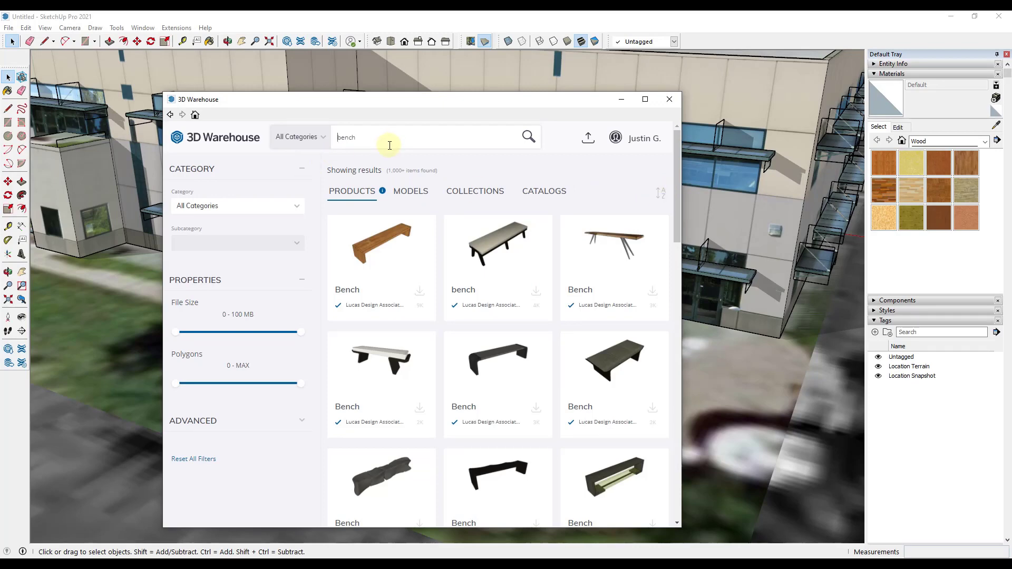
text(outdoor bench)
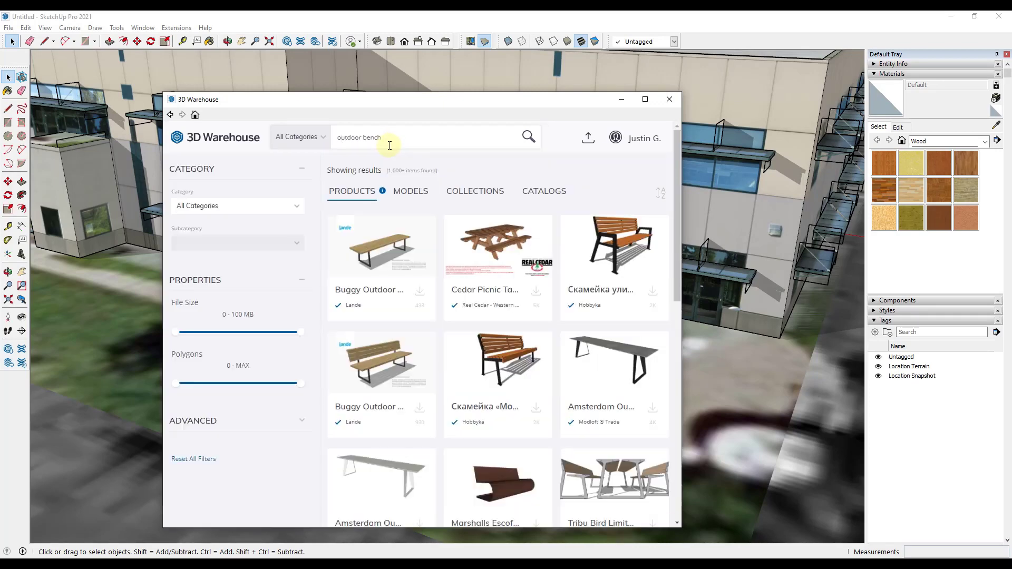
click(380, 245)
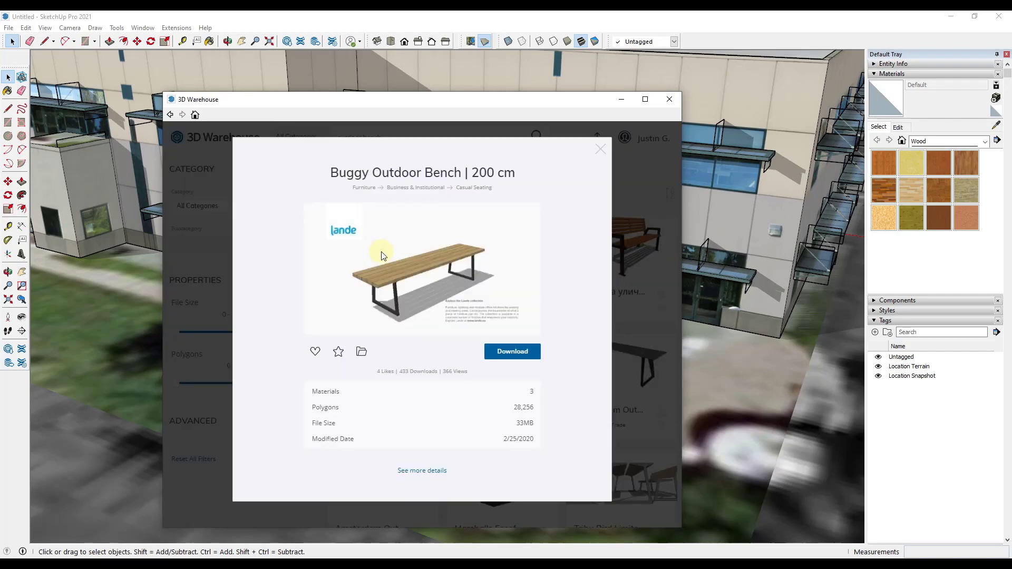
mouse_move(599, 153)
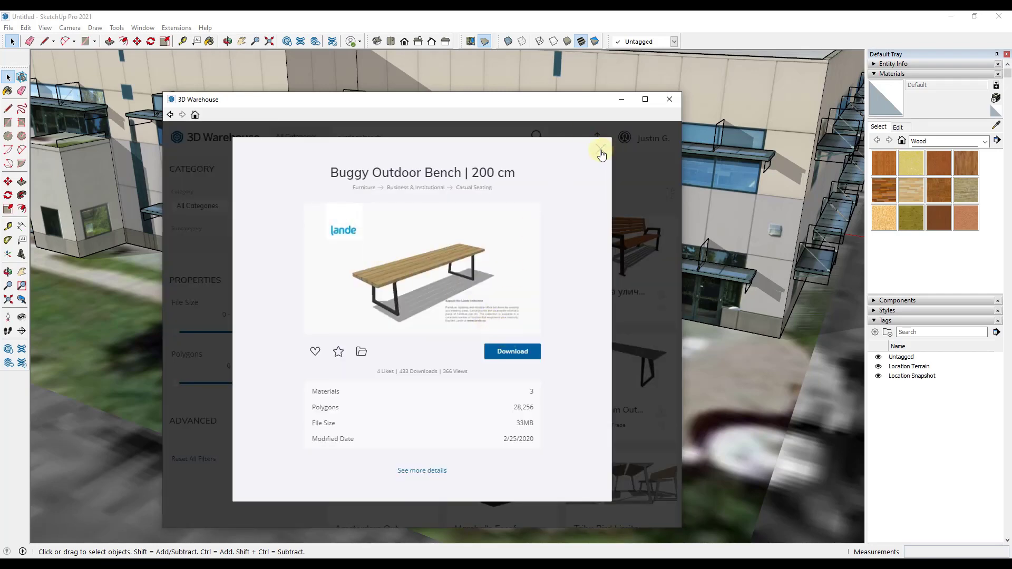
click(598, 149)
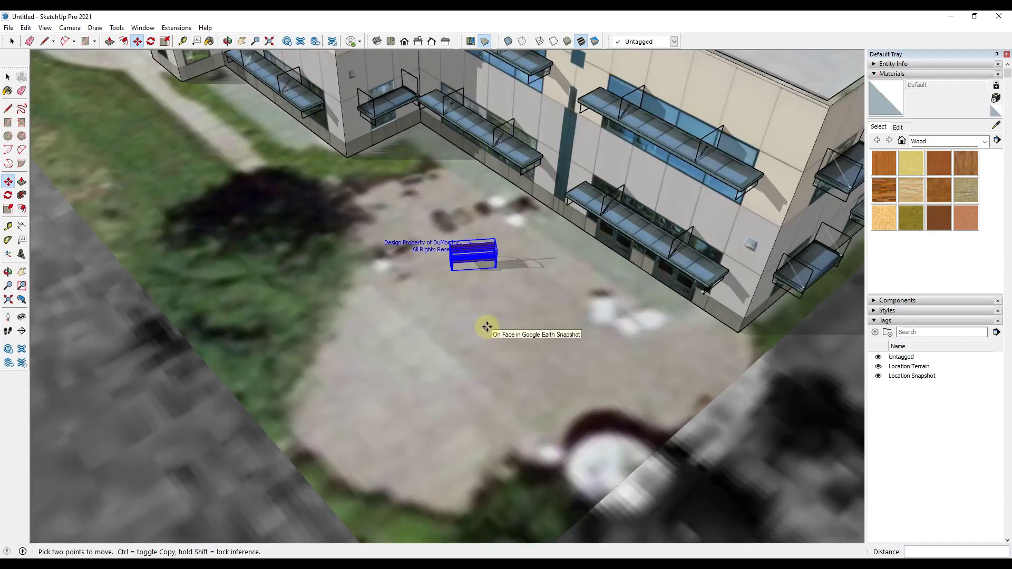
- Set the downloaded Buggy Outdoor Bench down on the courtyard ground
click(150, 41)
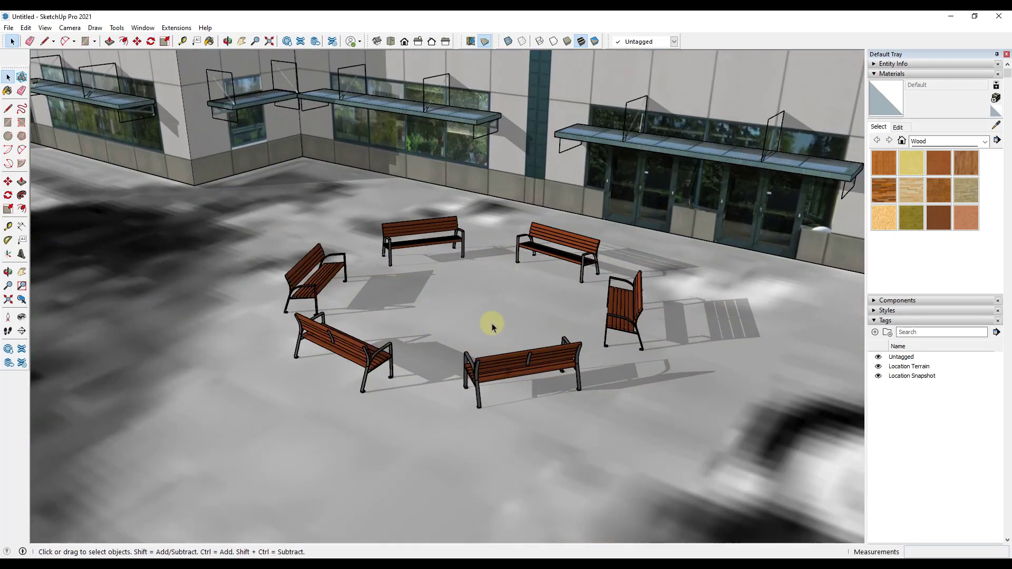
mouse_move(464, 307)
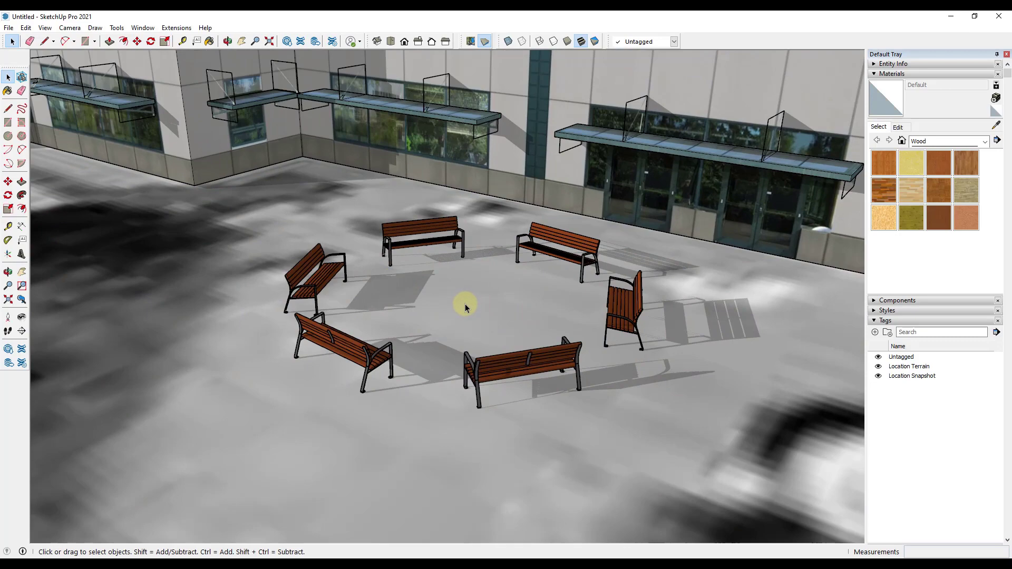